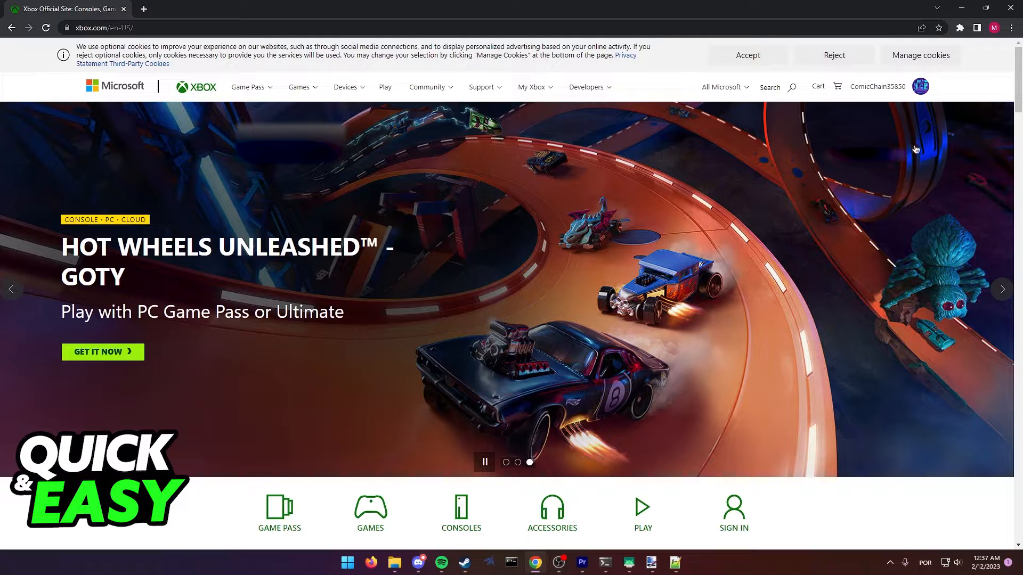
Go to My Microsoft account from the profile avatar menu
left_click(920, 86)
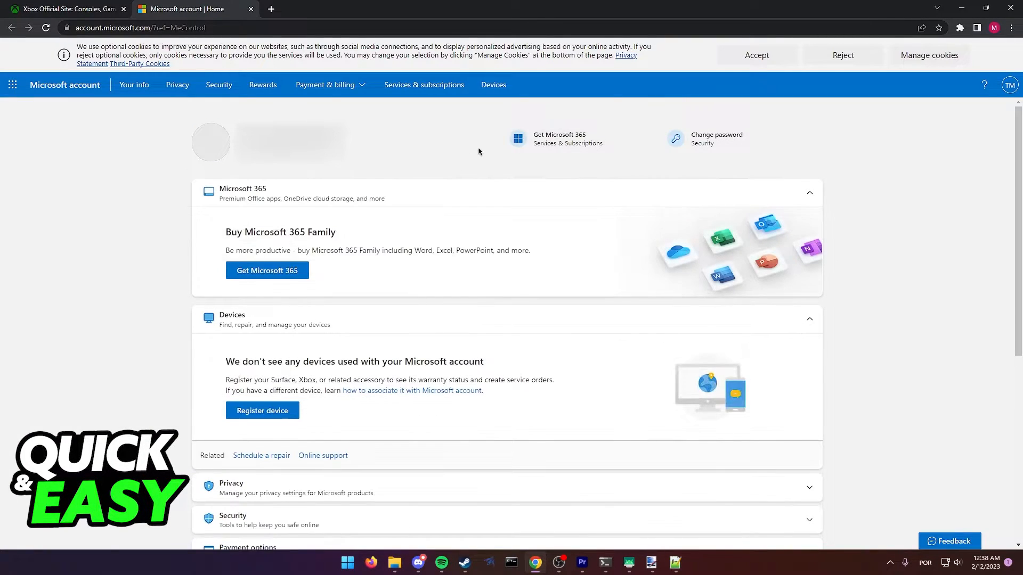
Reach the Xbox privacy settings through the Privacy dashboard's products section
left_click(177, 85)
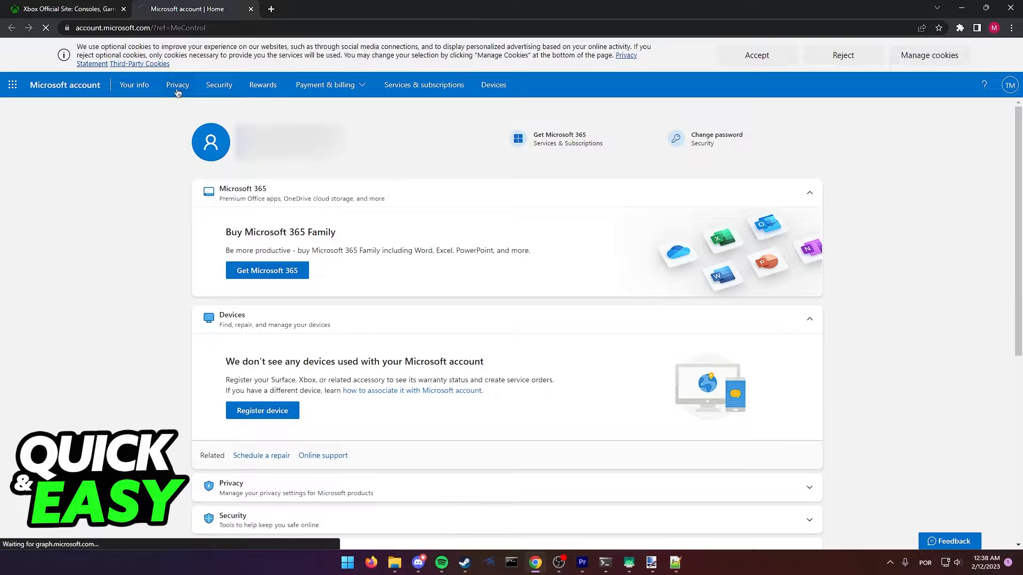
left_click(178, 84)
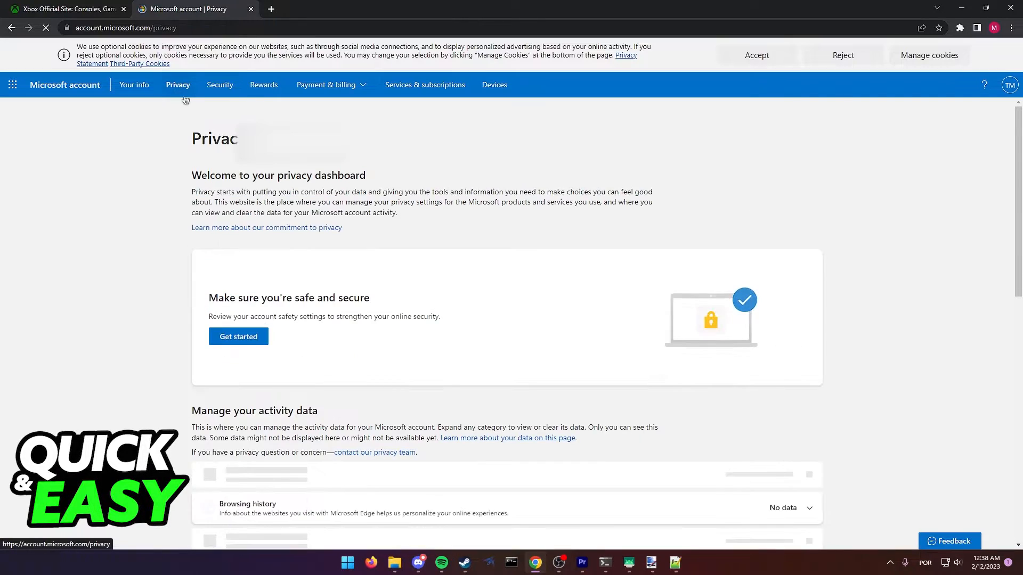
scroll("down", 3)
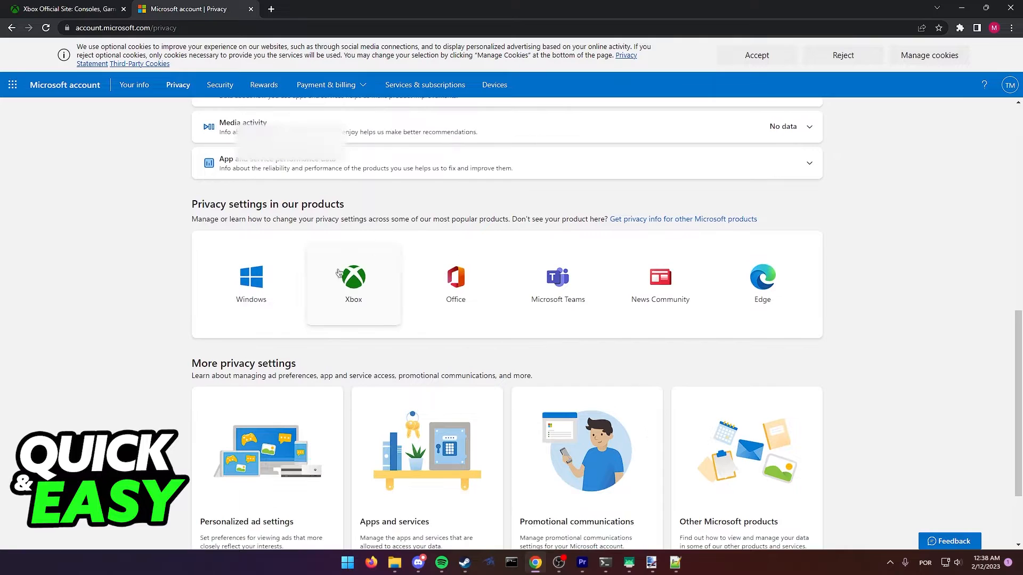
left_click(352, 277)
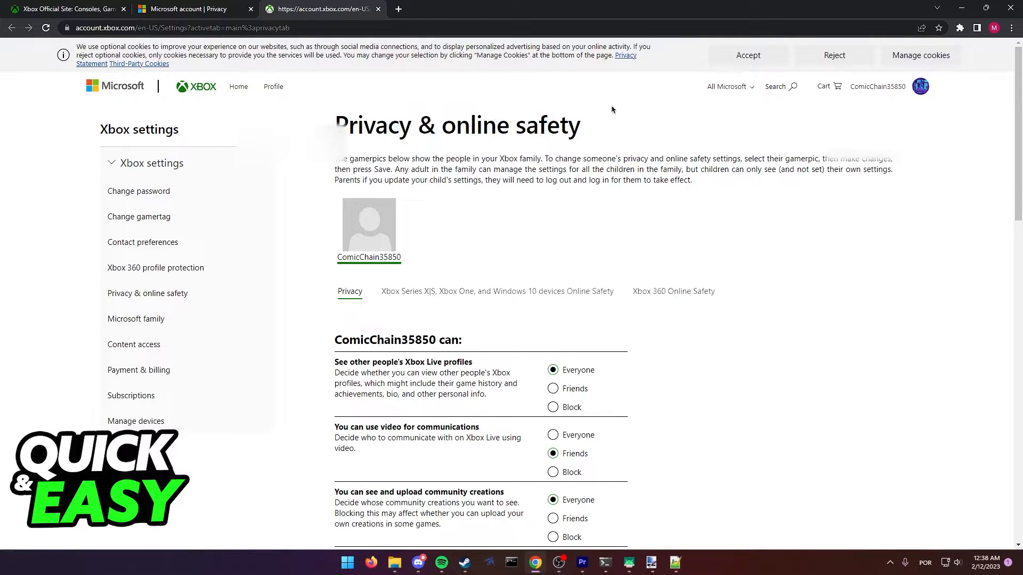
mouse_move(347, 307)
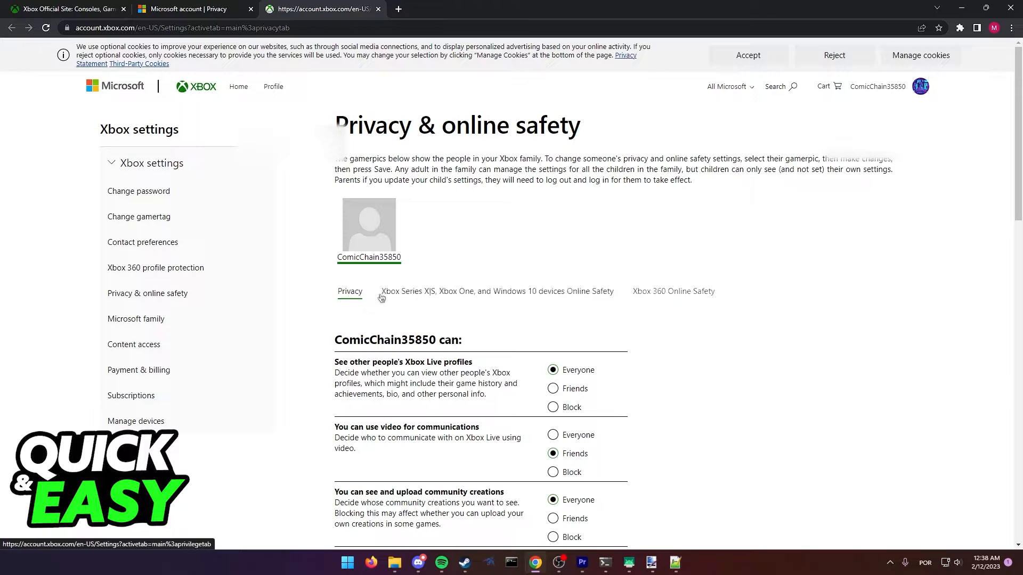
mouse_move(432, 305)
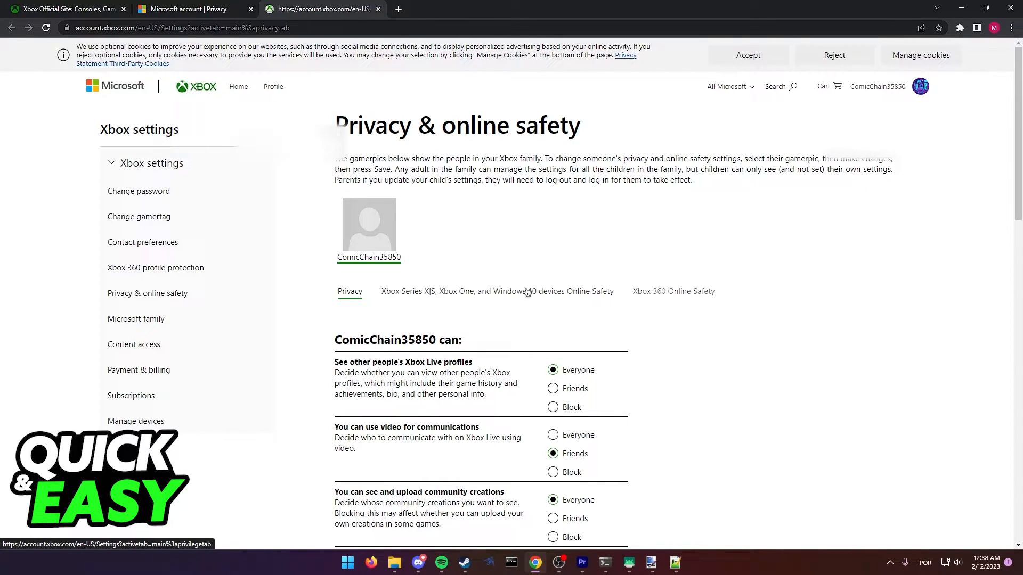
Show the 'Xbox Series X|S, Xbox One, and Windows 10 devices Online Safety' permissions
left_click(497, 291)
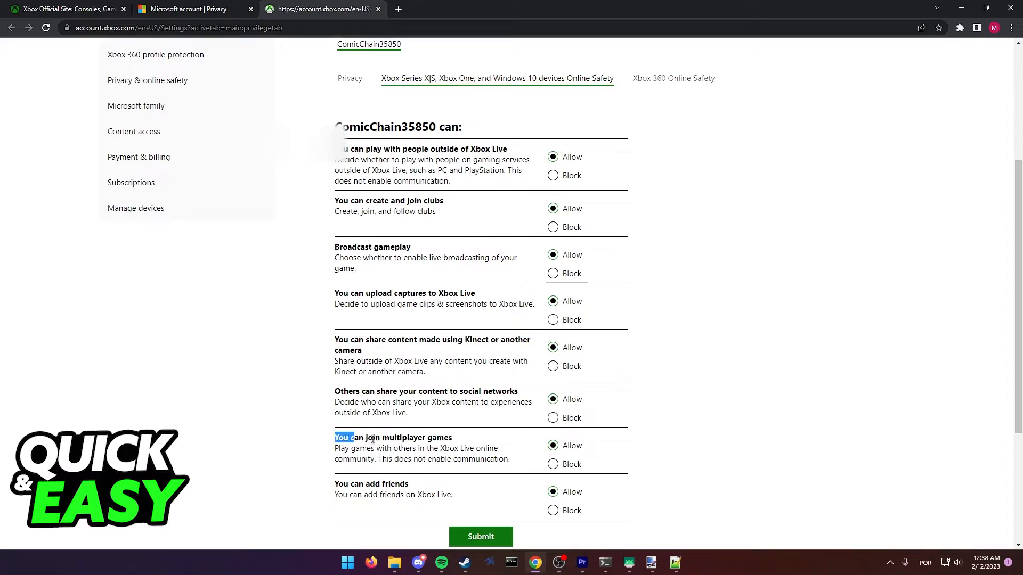
left_click(638, 464)
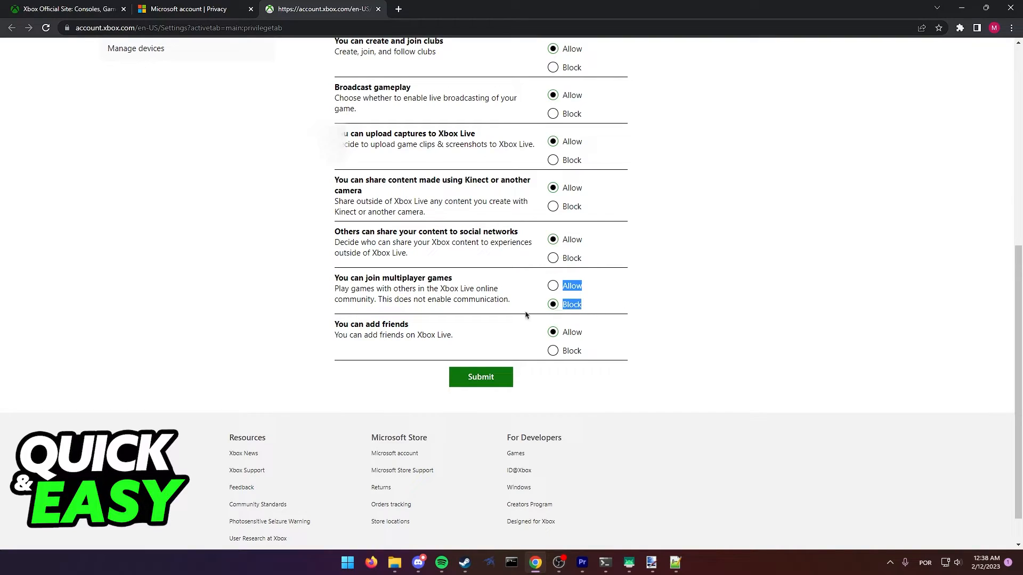
left_click(552, 285)
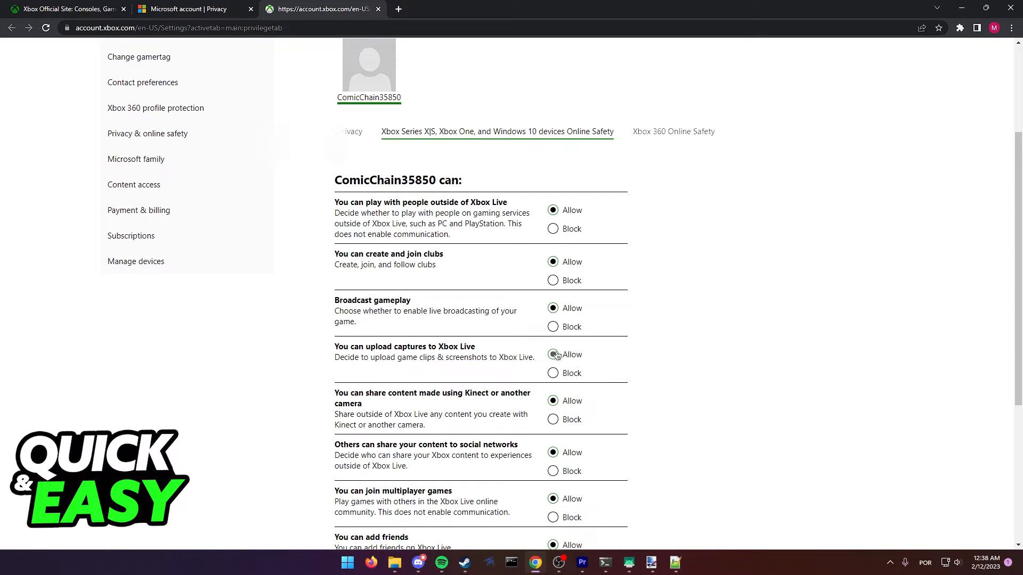
scroll("down", 3)
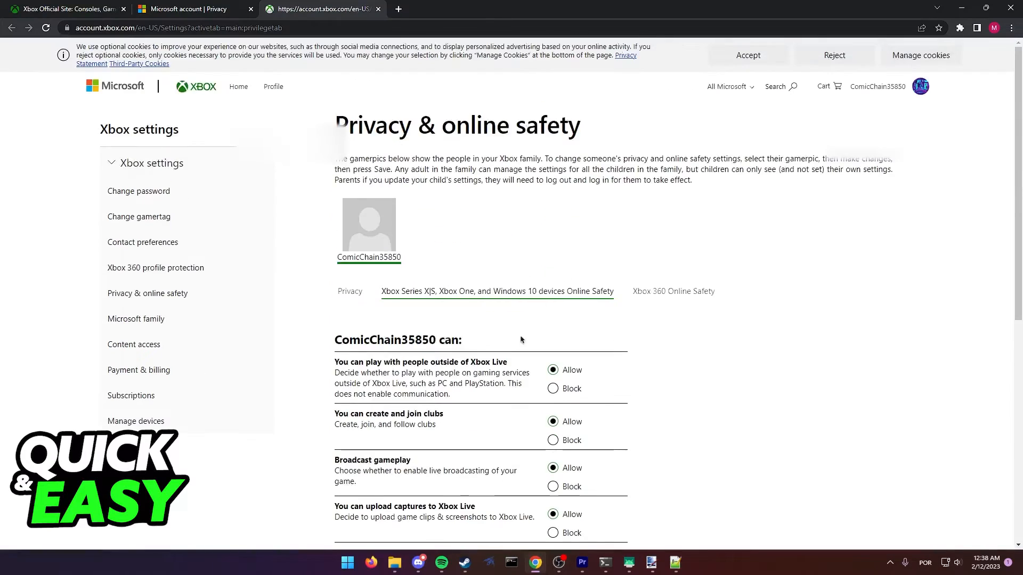
scroll("down", 3)
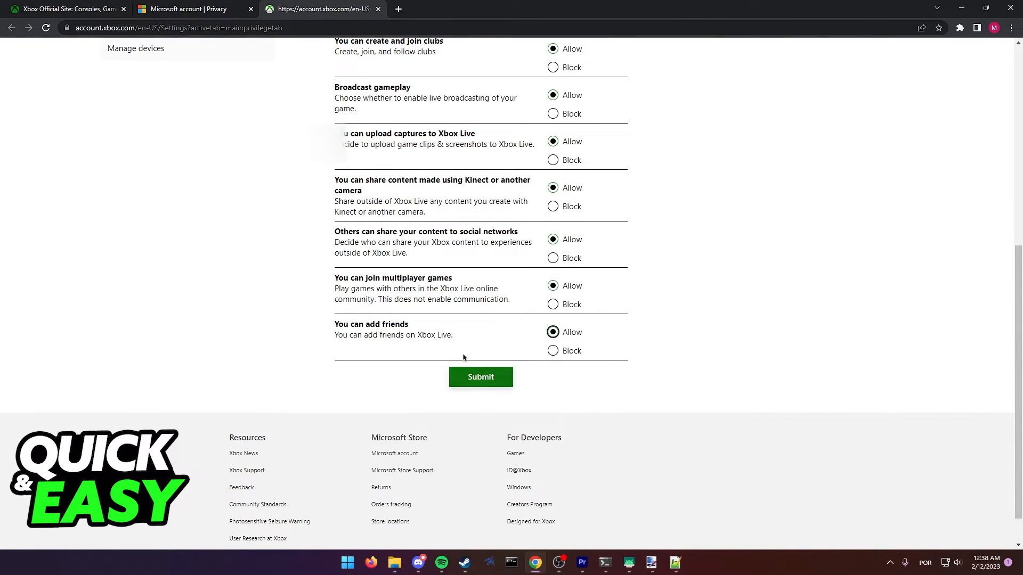
scroll("up", 3)
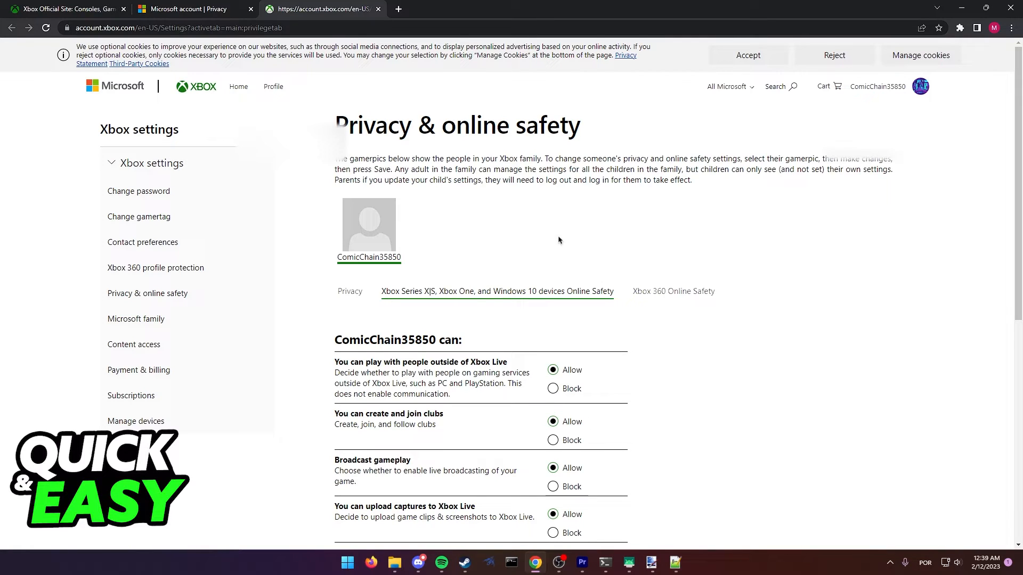
scroll("down", 3)
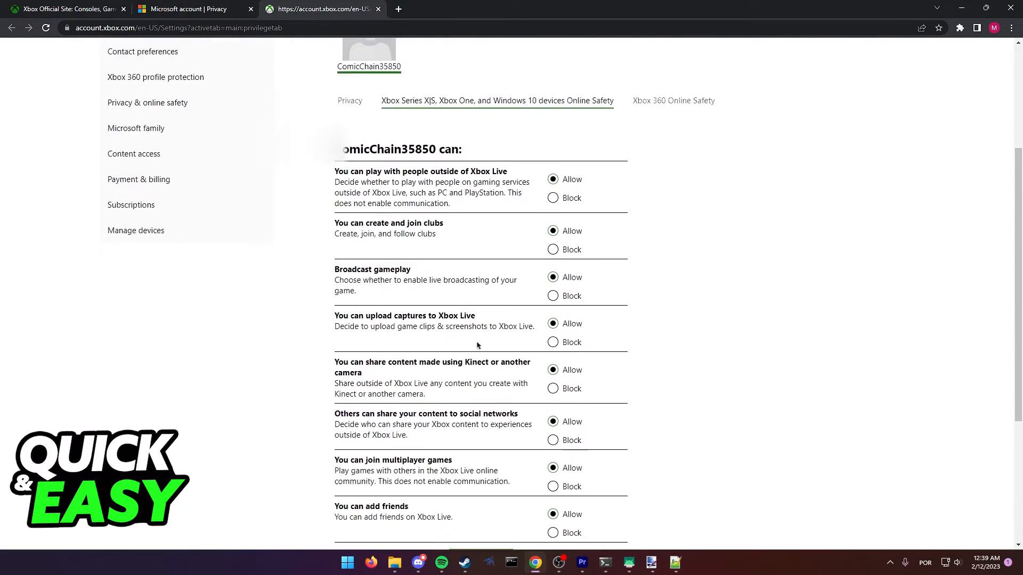
scroll("up", 3)
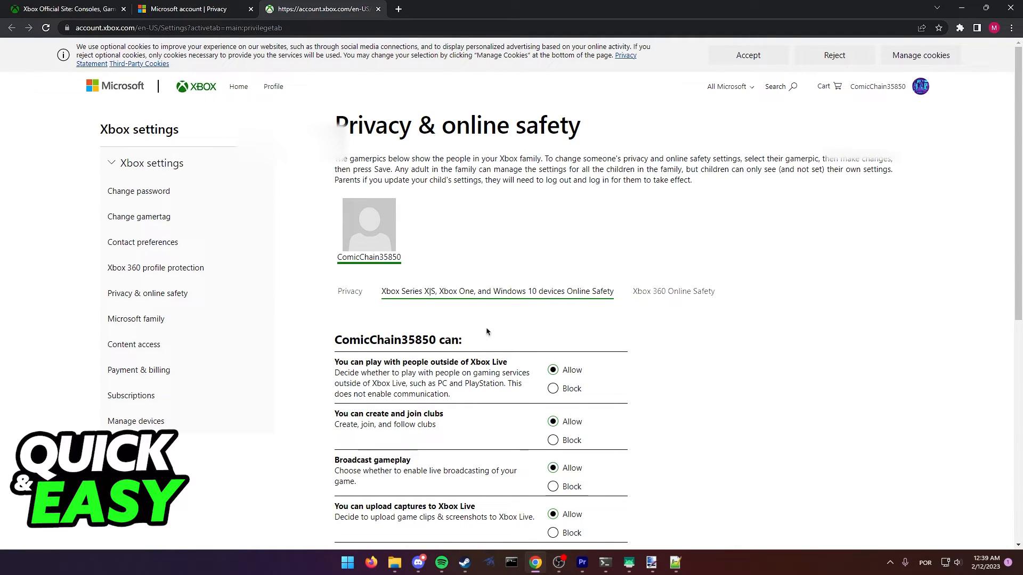